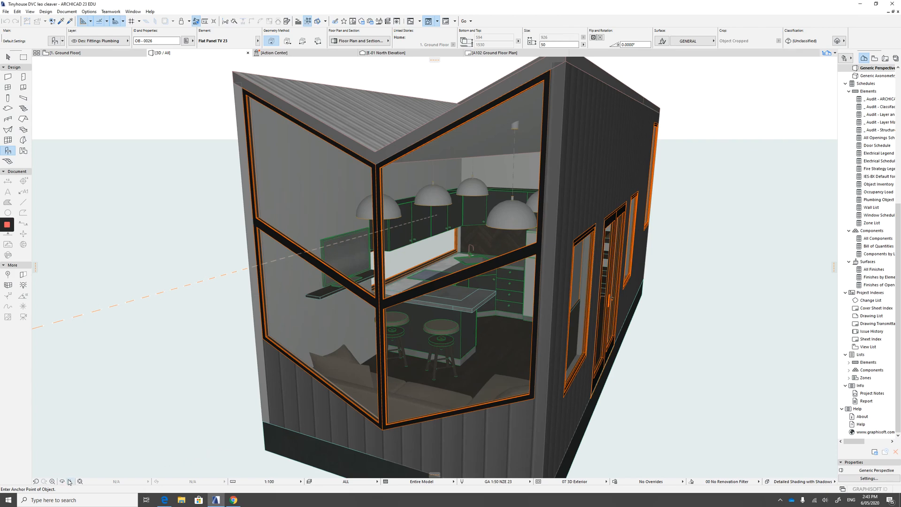
Explore the 3D model and choose the framed picture object.
click(70, 481)
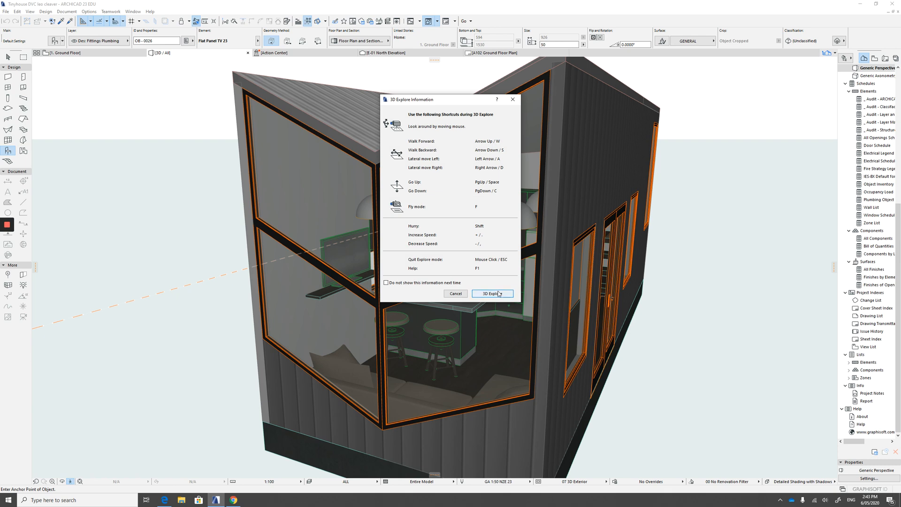
click(492, 293)
text(picture)
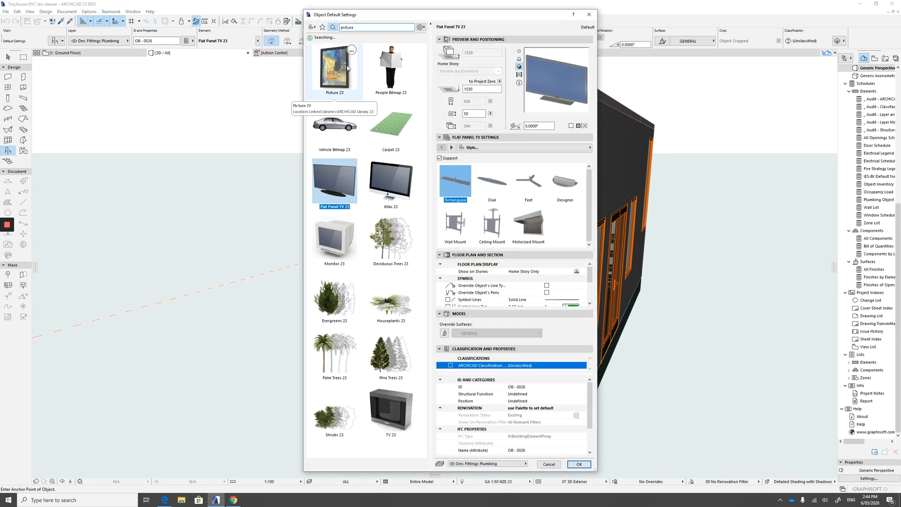
click(335, 67)
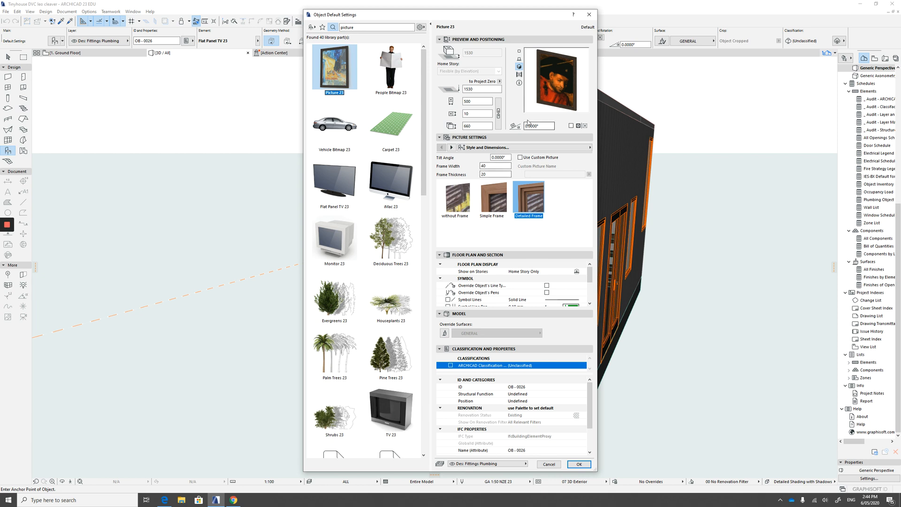
mouse_move(338, 69)
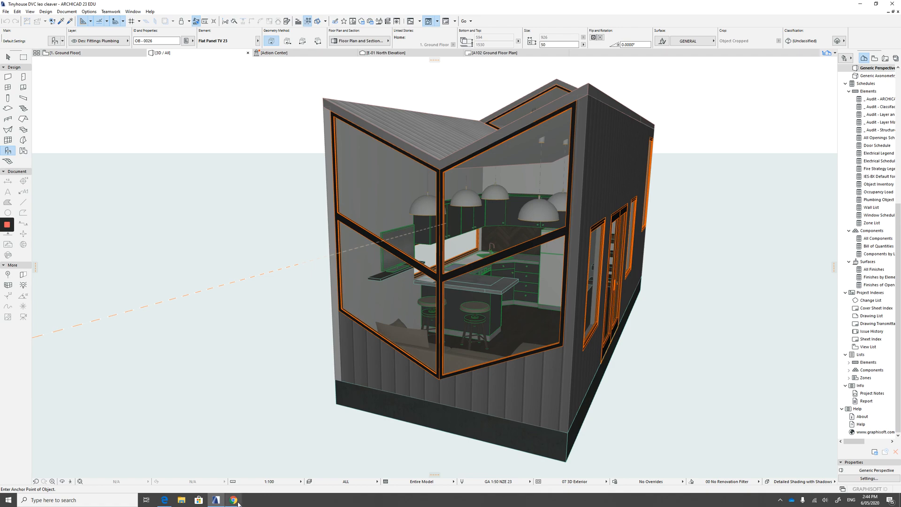
From Google Images, save the bird-and-peony teacup painting as 'bird'.
click(232, 499)
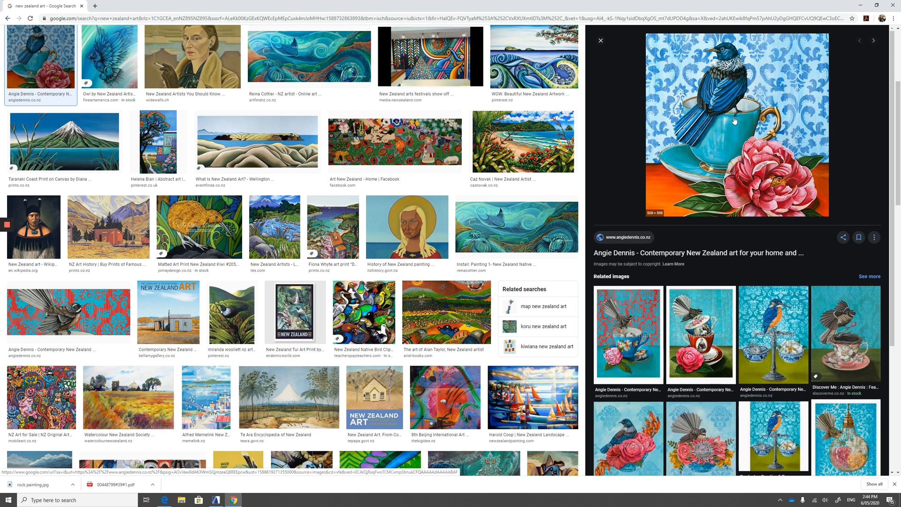
right_click(738, 123)
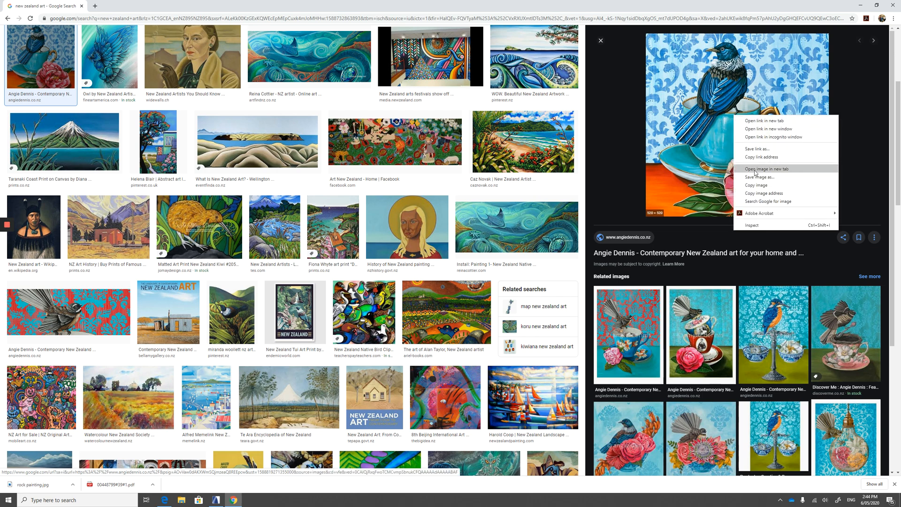
click(759, 177)
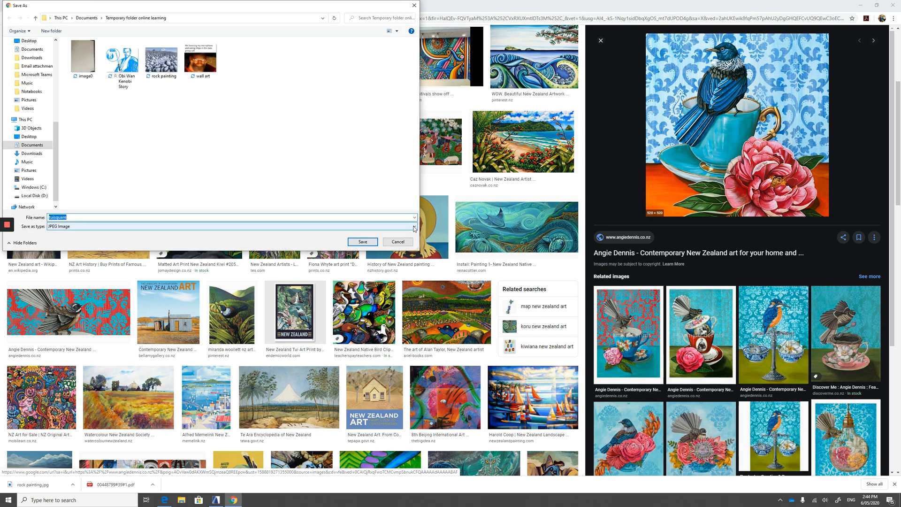
click(413, 226)
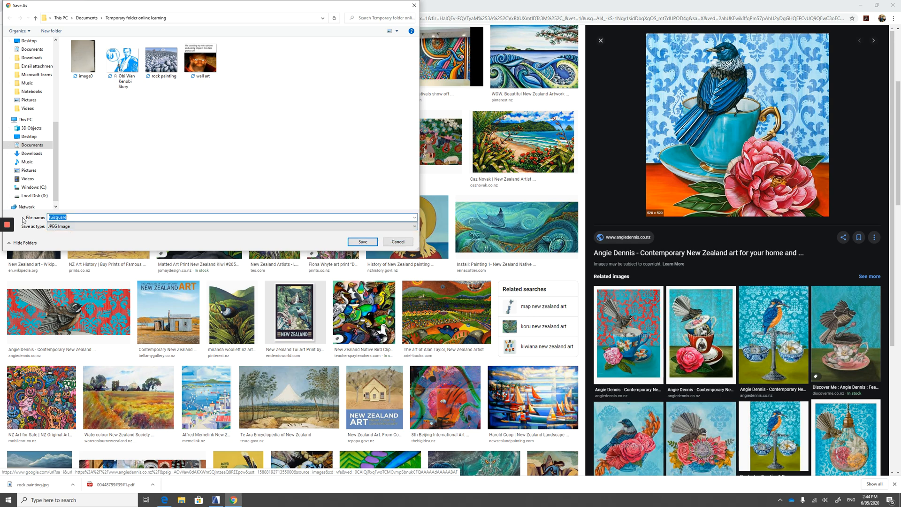
text(bird)
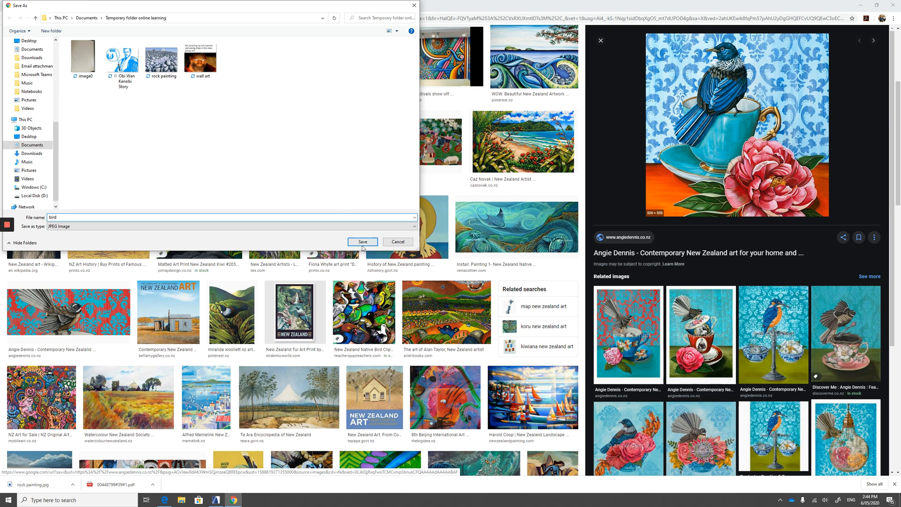
click(362, 242)
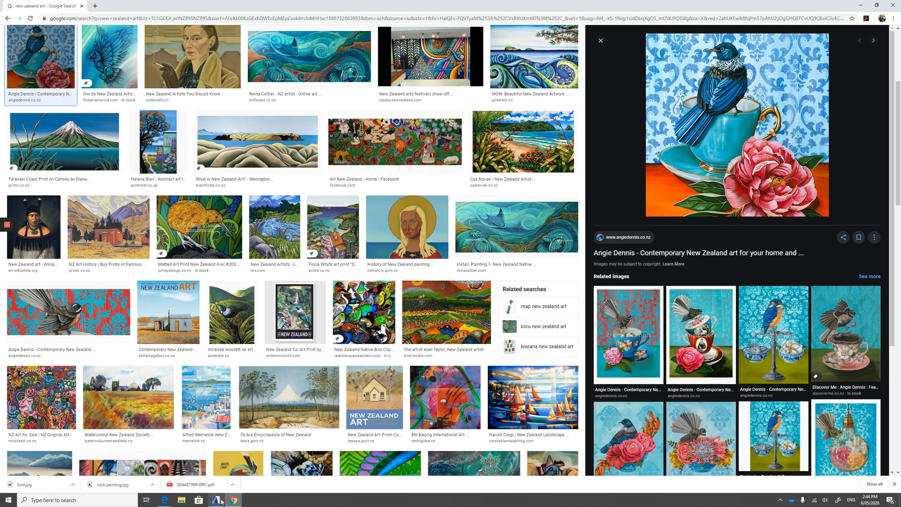
Return to the ARCHICAD tiny house model and open the File menu.
click(215, 500)
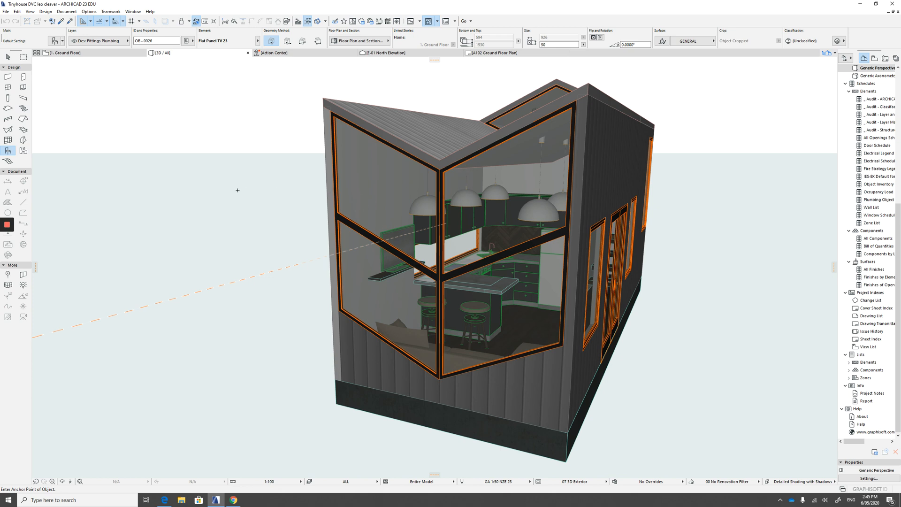
mouse_move(243, 187)
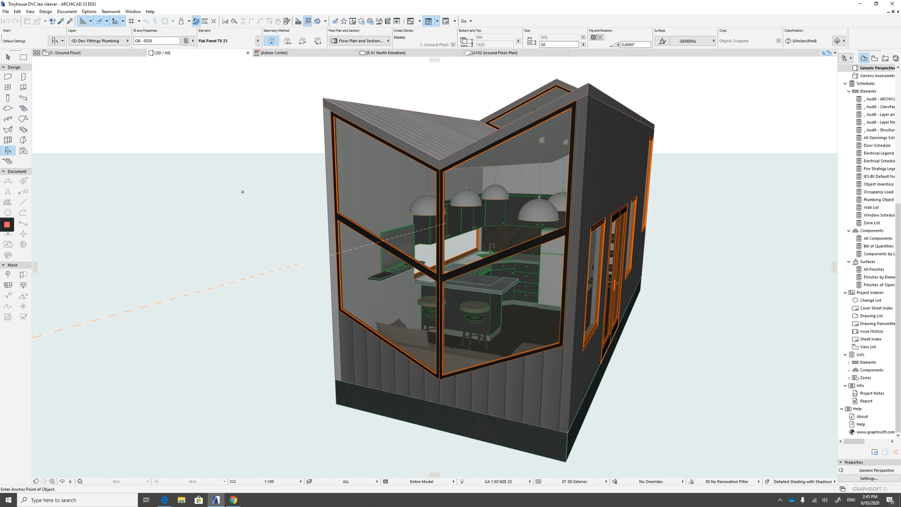
mouse_move(61, 128)
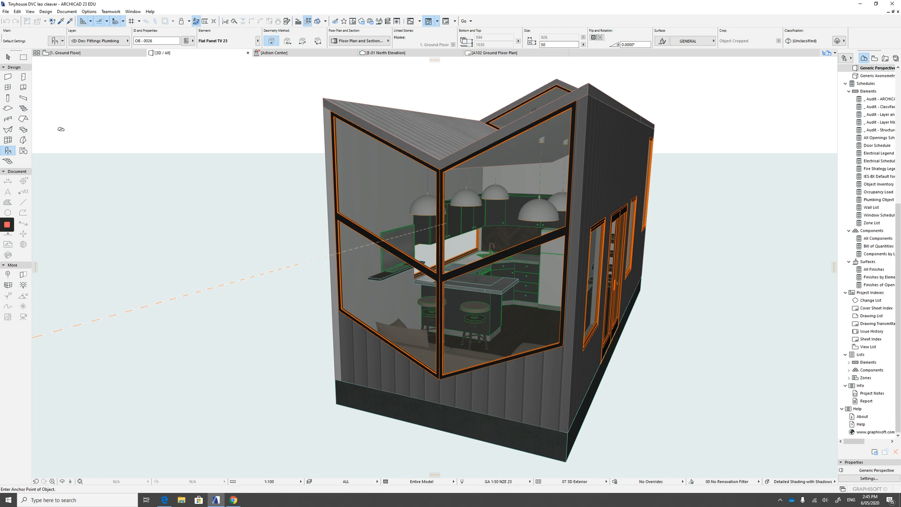
click(5, 11)
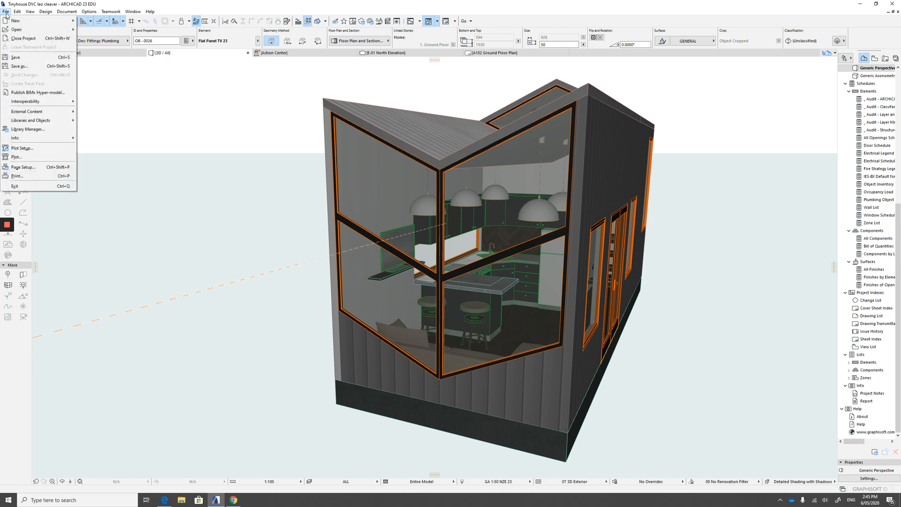
mouse_move(27, 129)
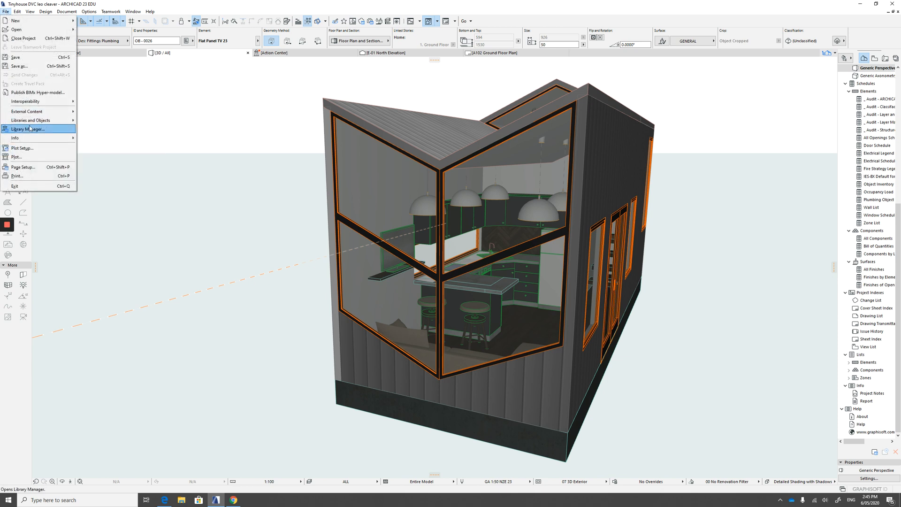
mouse_move(31, 131)
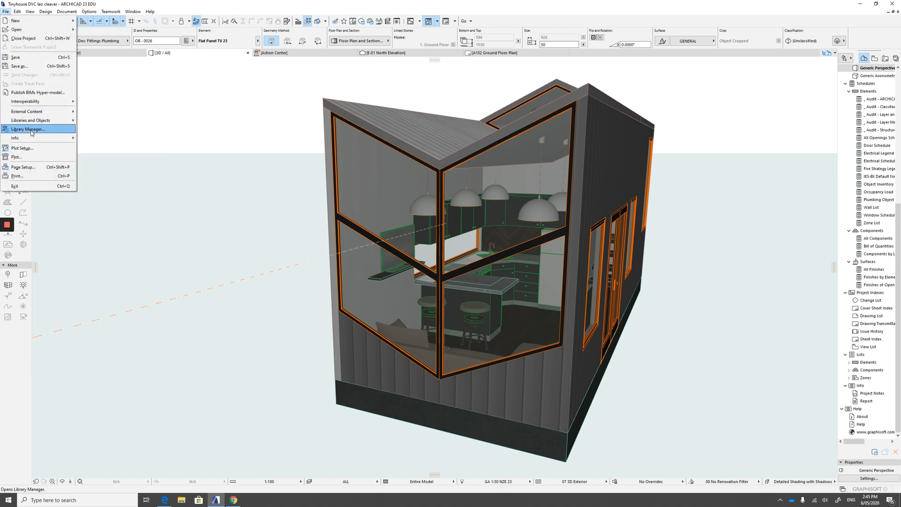
Add bird.jpg to the Embedded Library in Library Manager, then reload and apply.
click(27, 128)
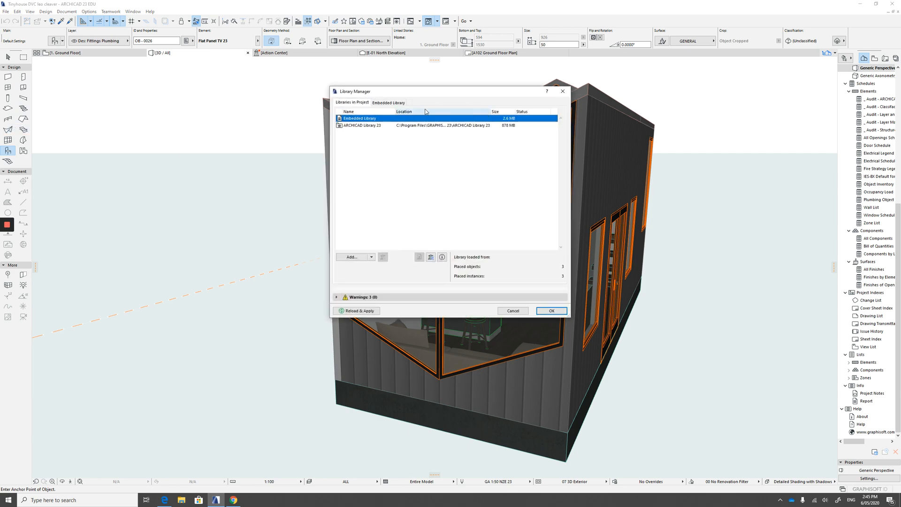
mouse_move(361, 128)
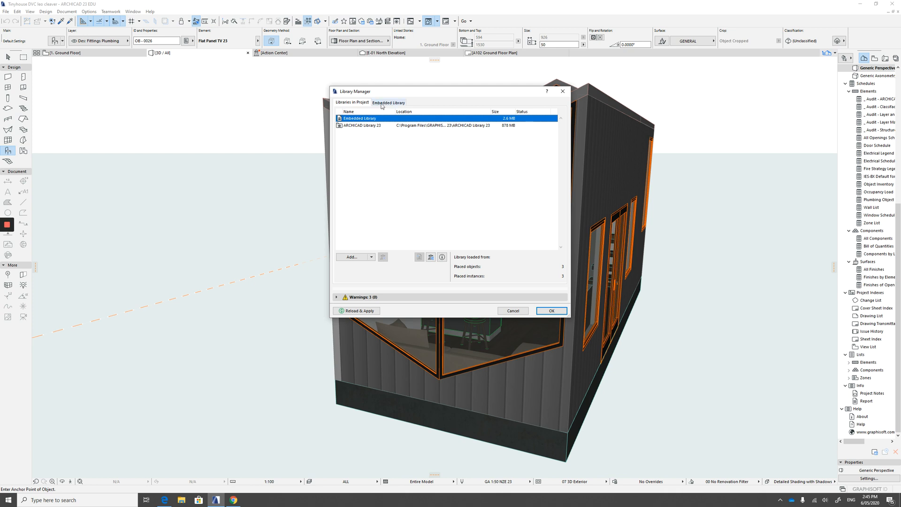
click(388, 103)
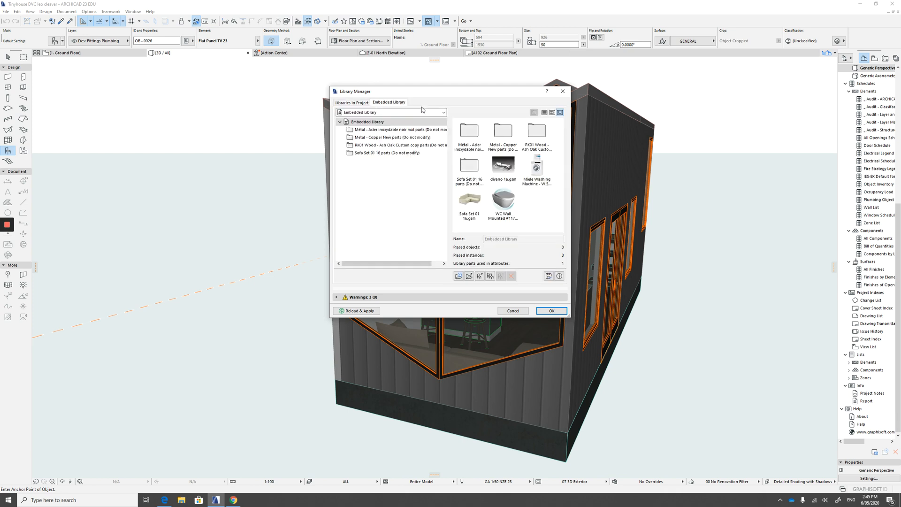
mouse_move(502, 203)
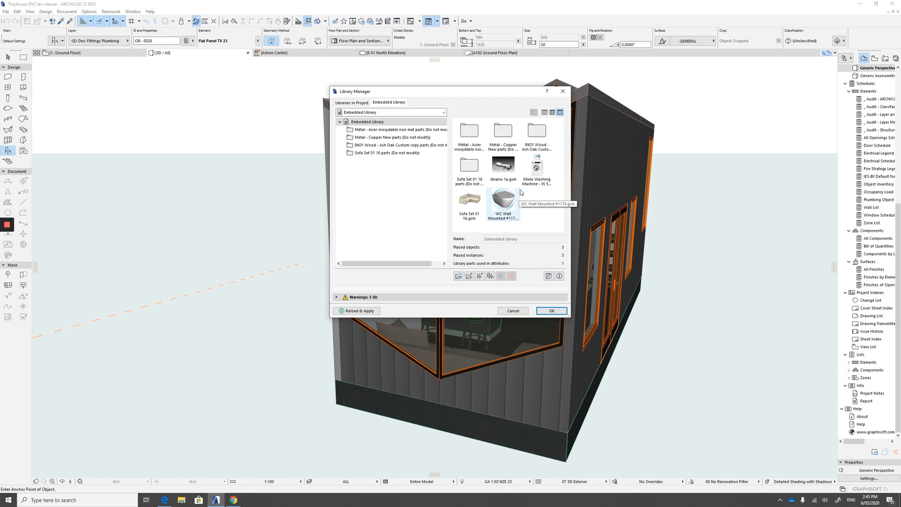
mouse_move(536, 166)
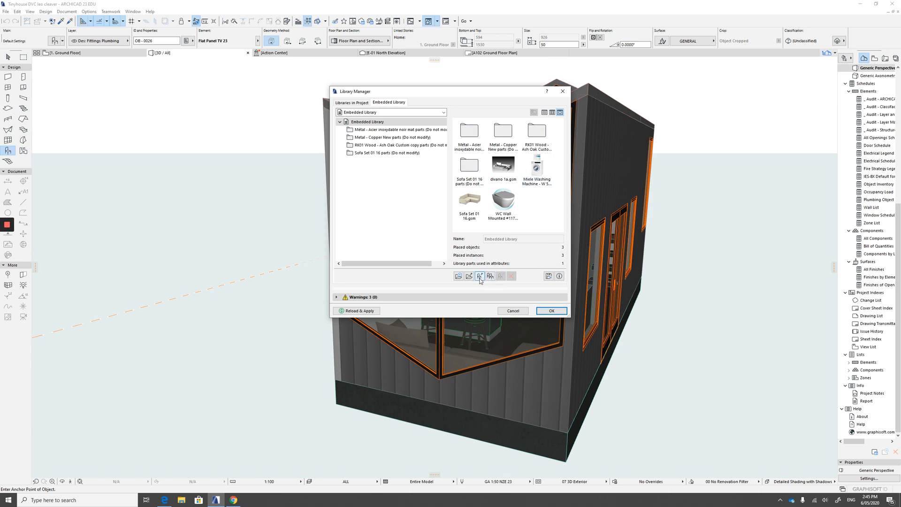
mouse_move(479, 276)
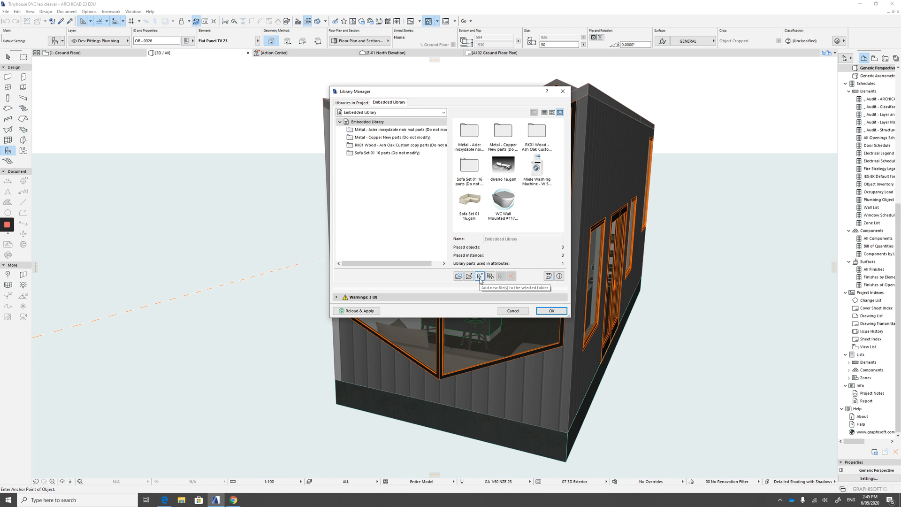
click(479, 276)
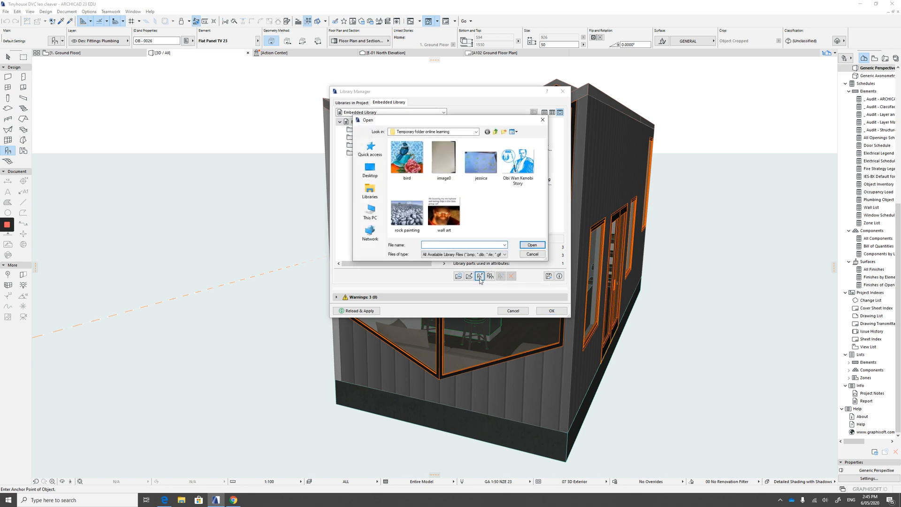
click(474, 132)
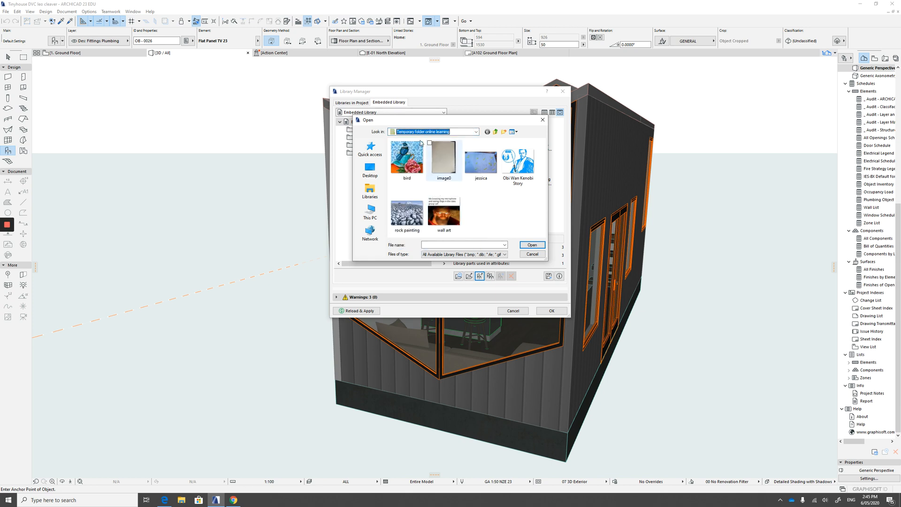
click(407, 158)
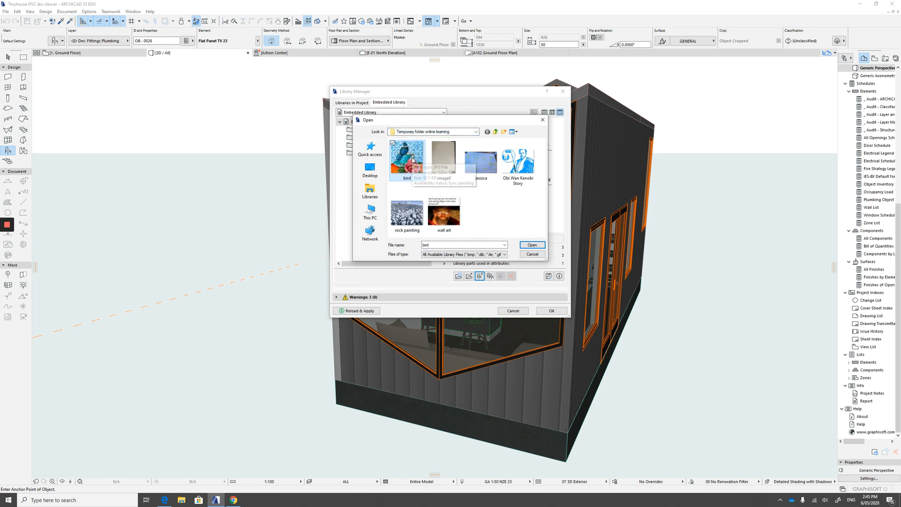
click(531, 245)
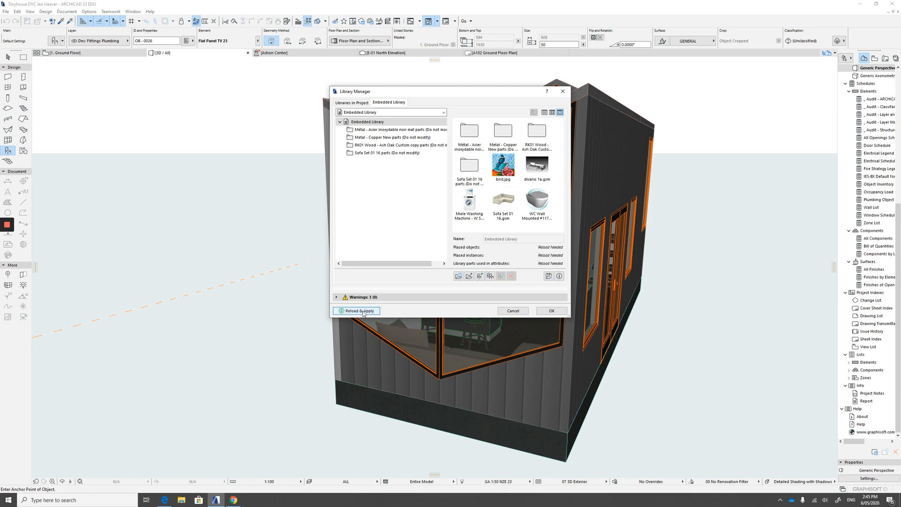
click(356, 311)
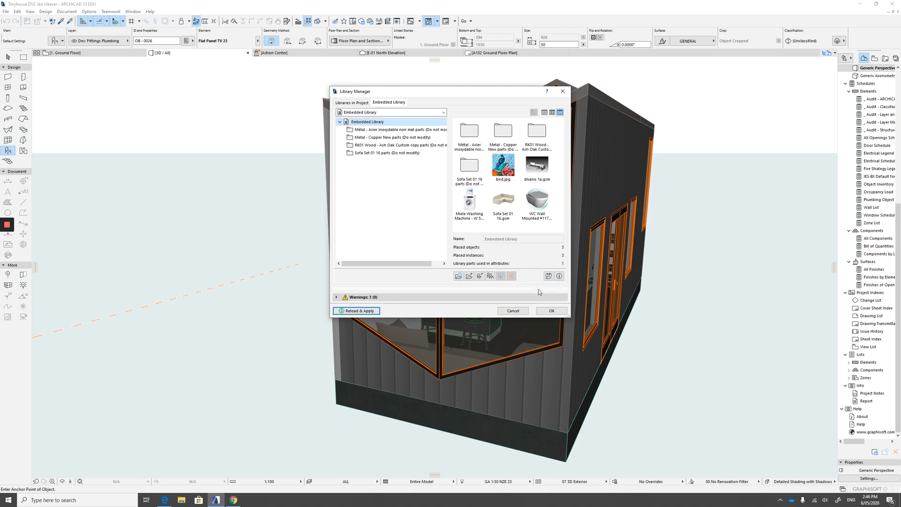
click(551, 310)
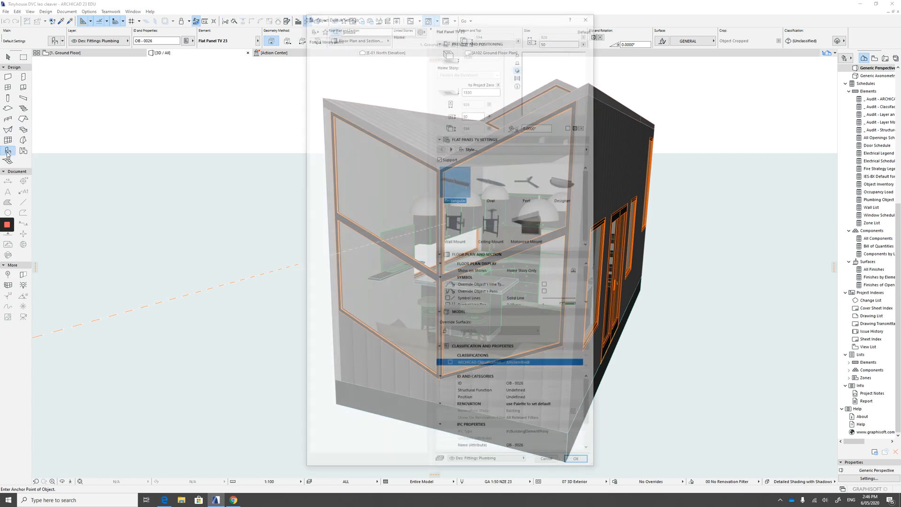
Set Picture 23 defaults to custom image bird.jpg with a Detailed Frame.
text(picture)
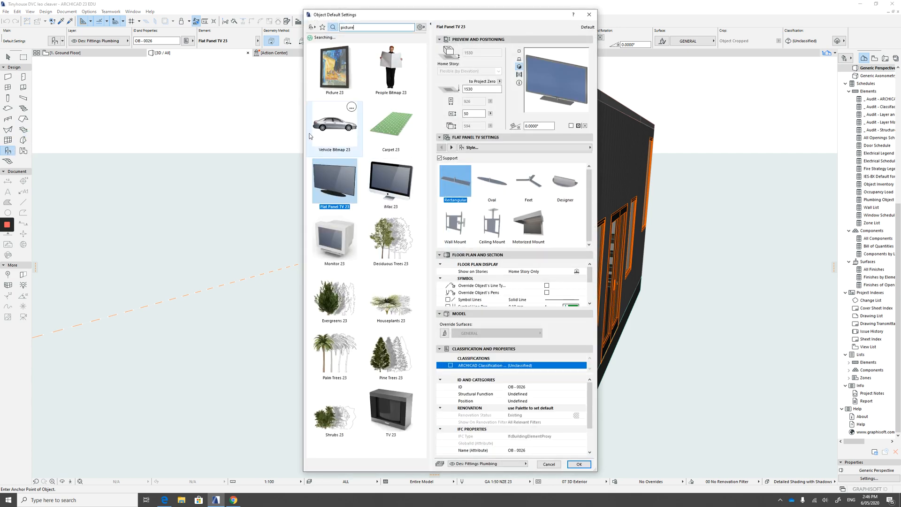
click(335, 67)
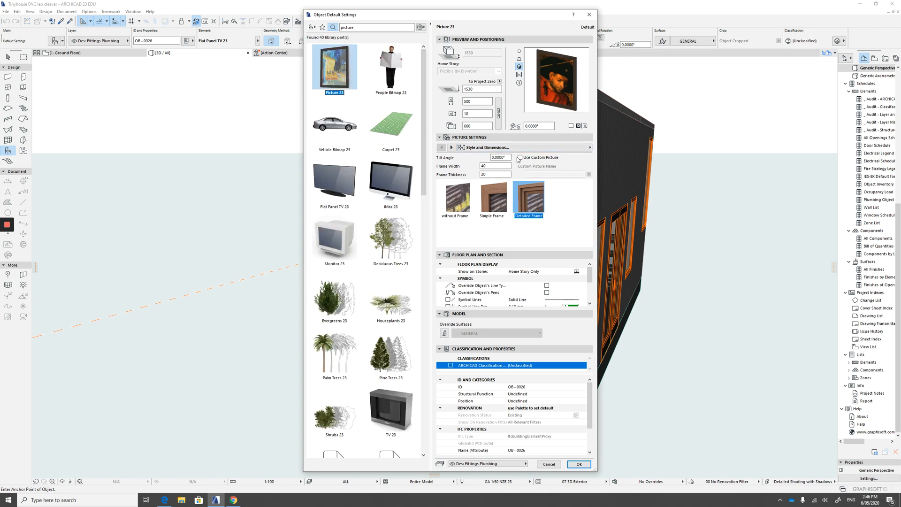
click(519, 157)
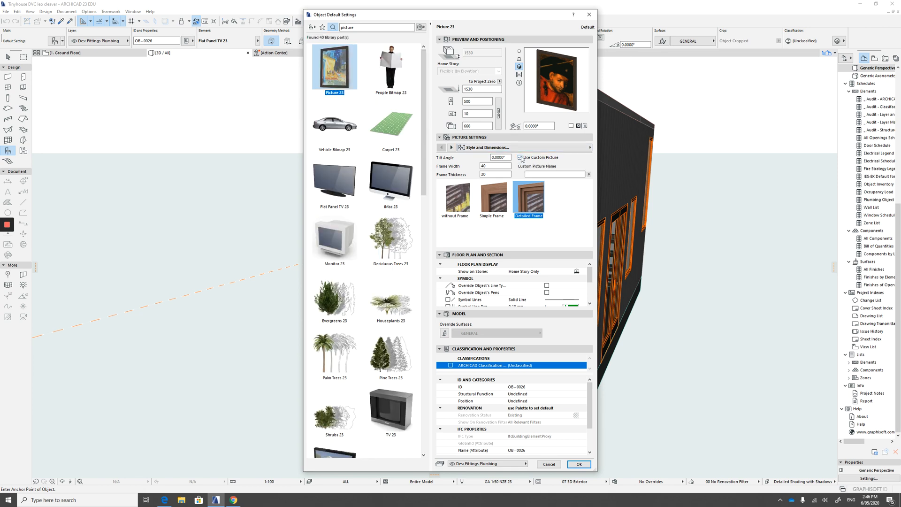
click(588, 174)
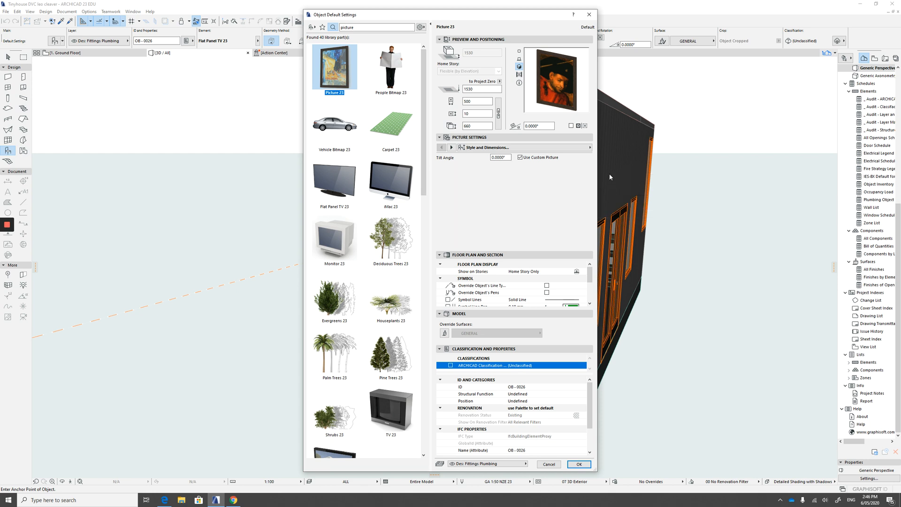
click(520, 157)
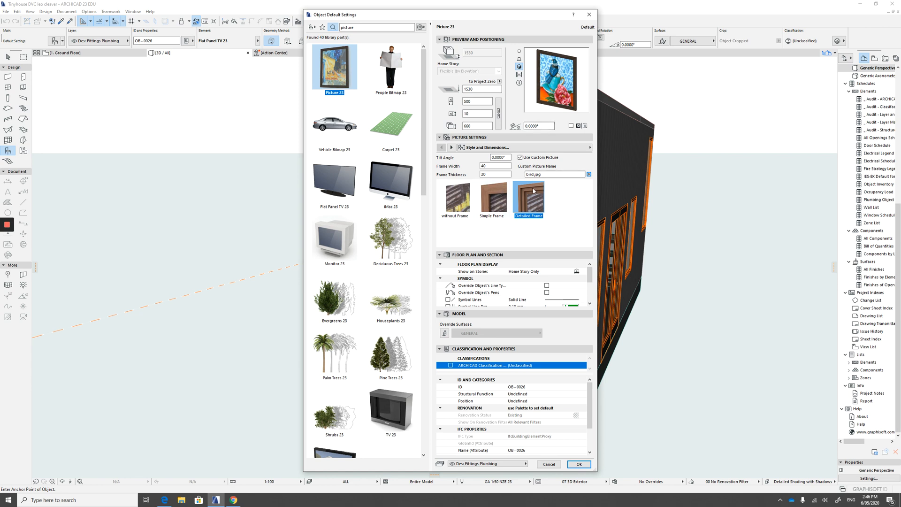
click(491, 198)
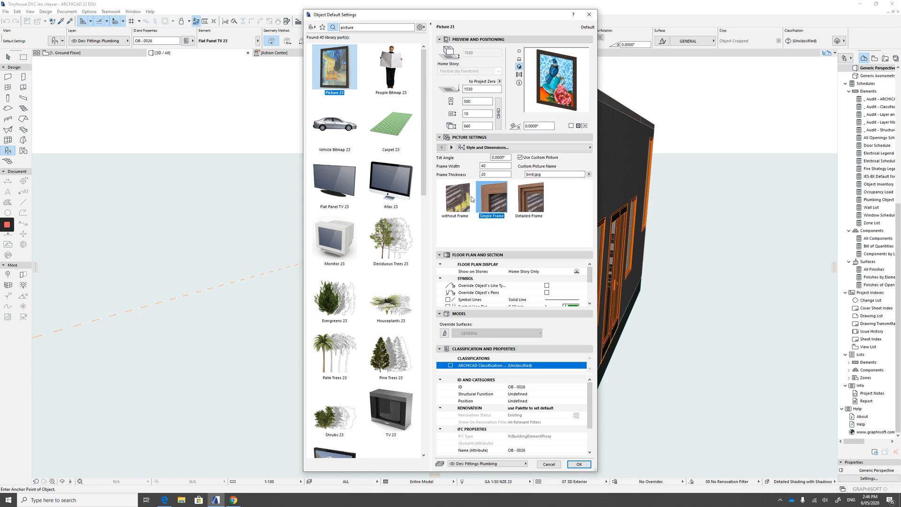
click(454, 199)
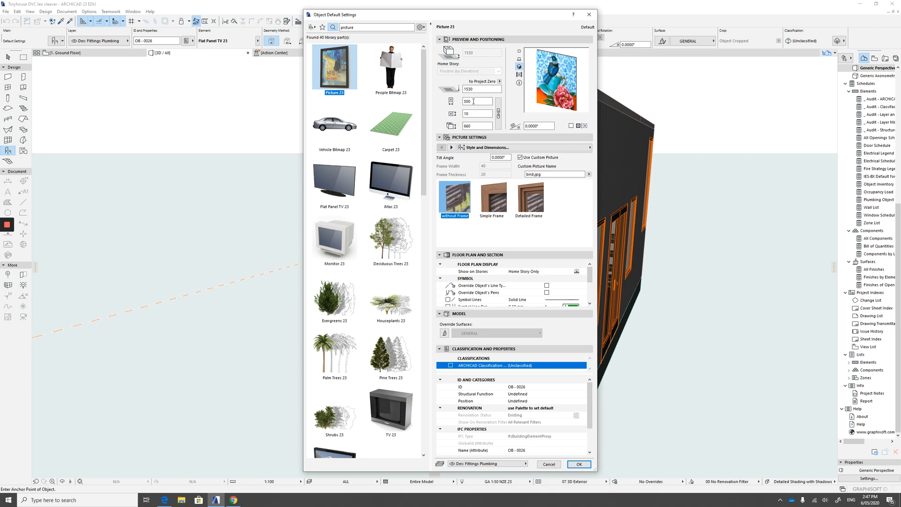
mouse_move(596, 205)
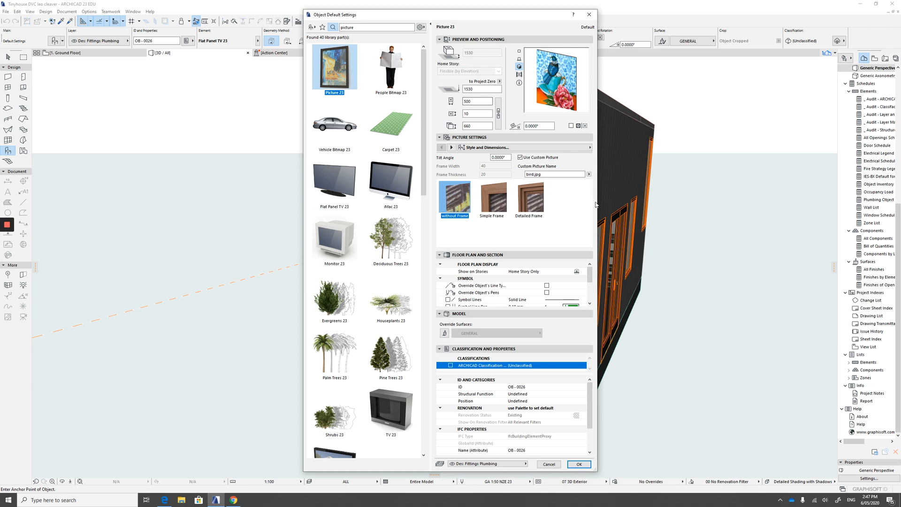
click(527, 195)
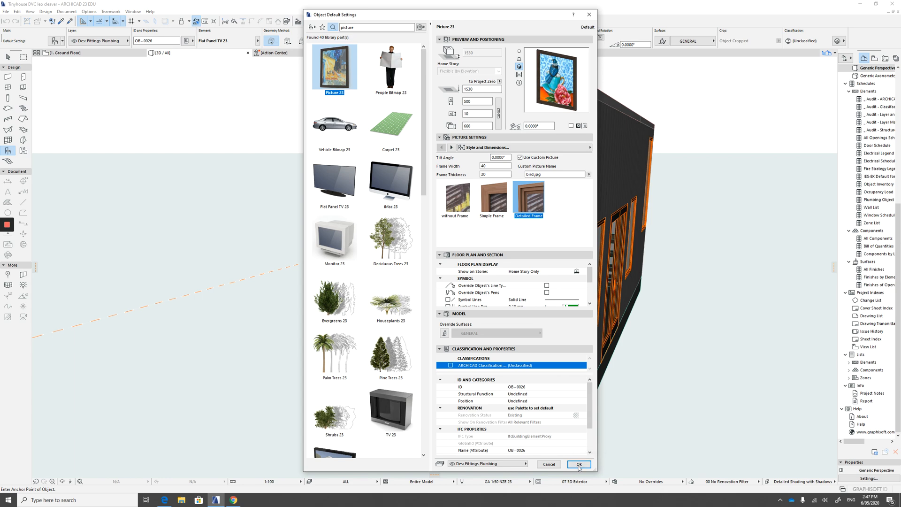
click(579, 464)
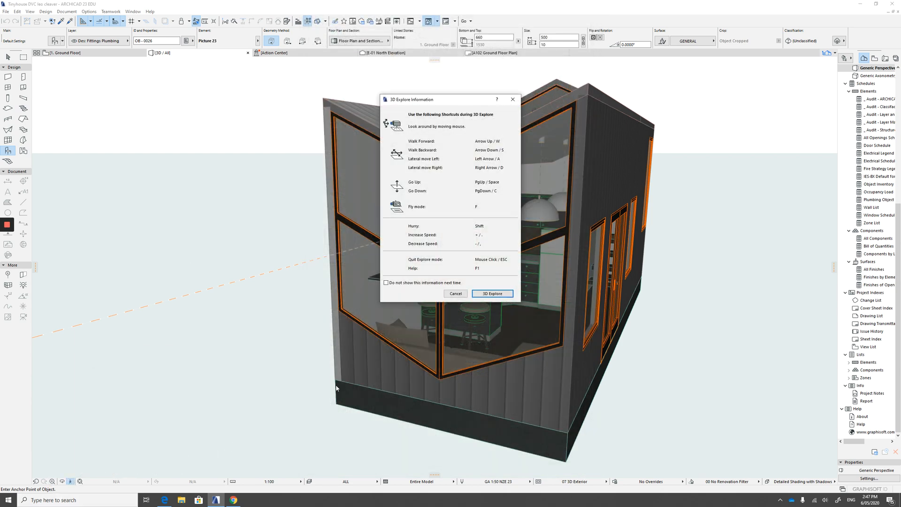
Walk inside the tiny house and place the framed picture on an interior wall.
click(491, 294)
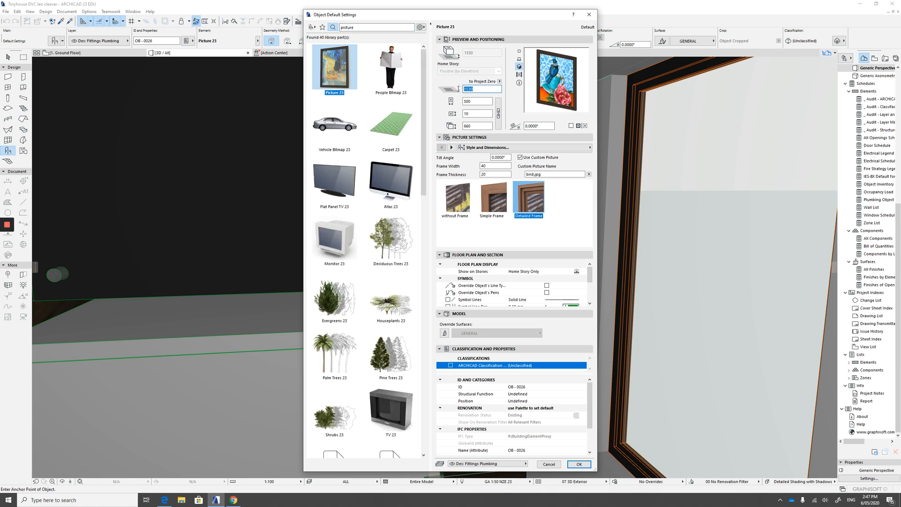
mouse_move(482, 89)
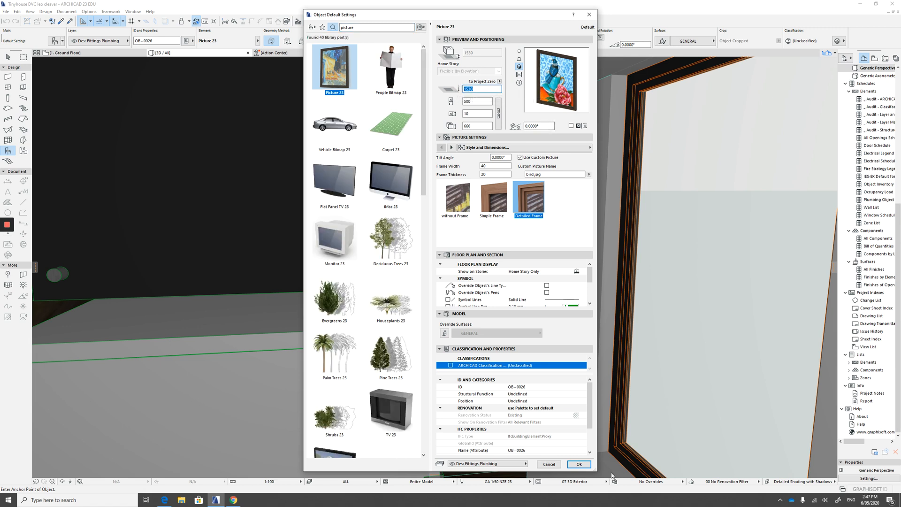
click(579, 464)
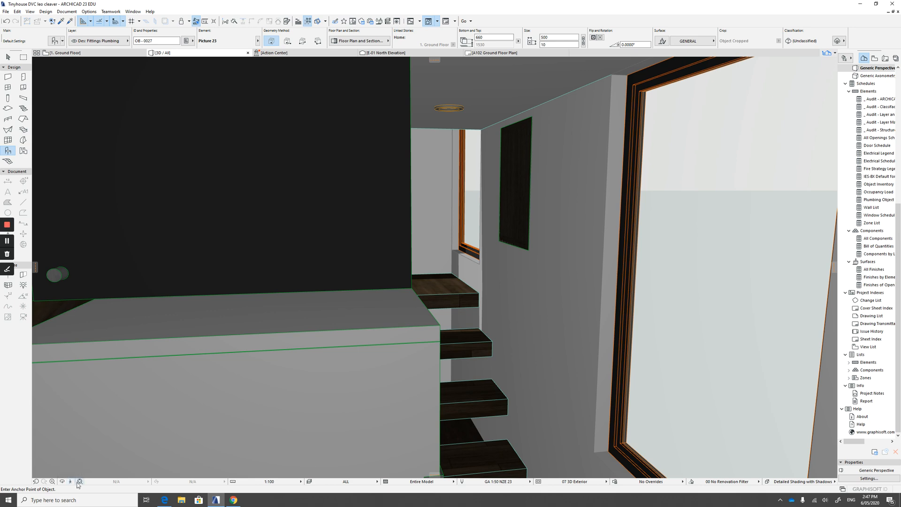
click(70, 482)
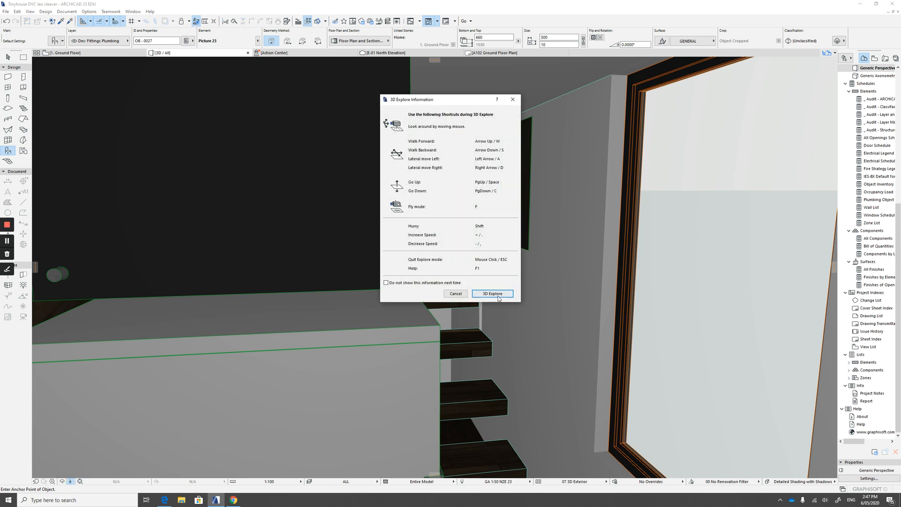
Rotate the placed picture 180° so the image faces the room.
click(491, 294)
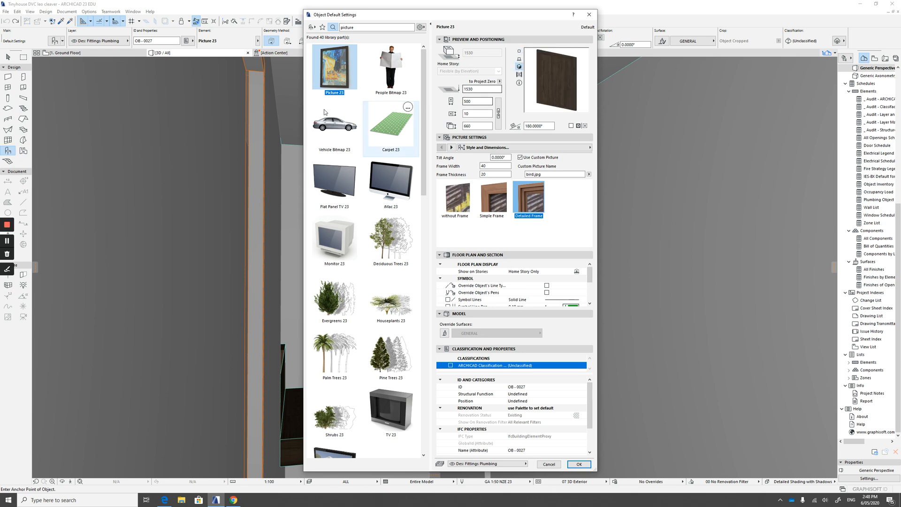
click(578, 464)
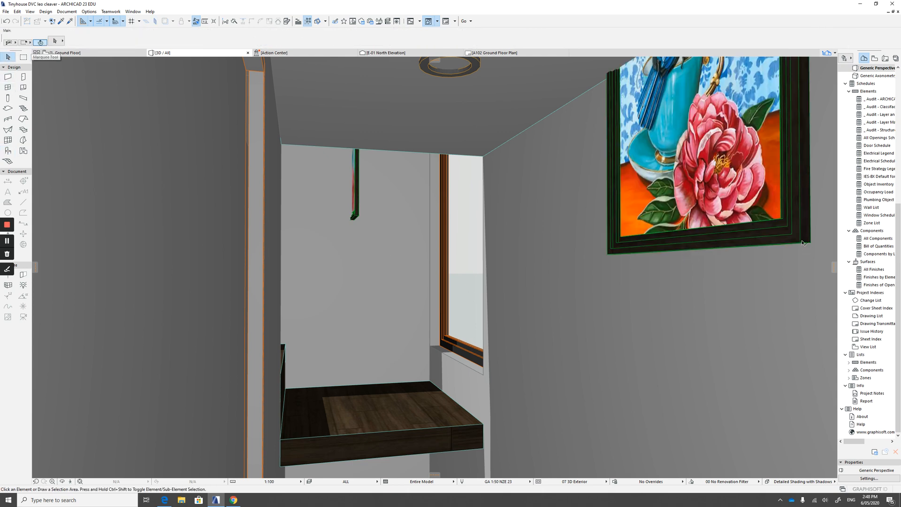
Select the picture, edit its bottom elevation, and walk back to view it.
click(707, 156)
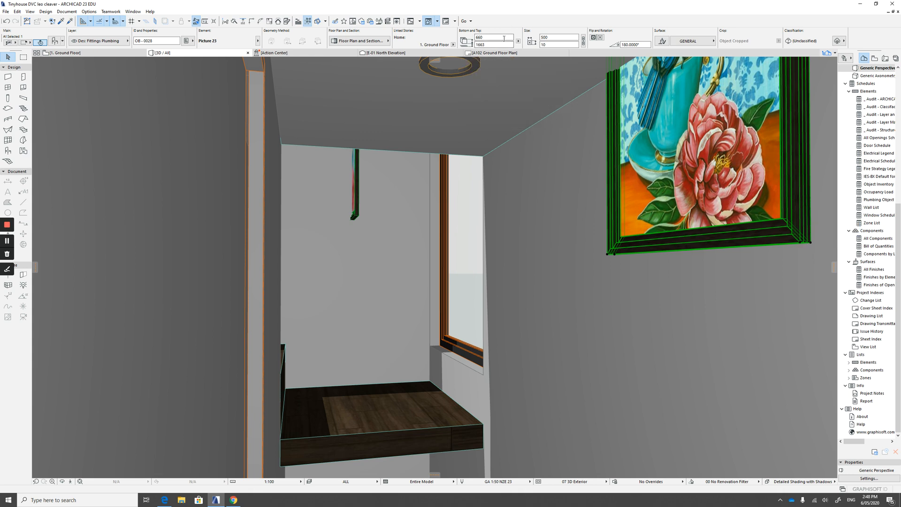
triple_click(490, 45)
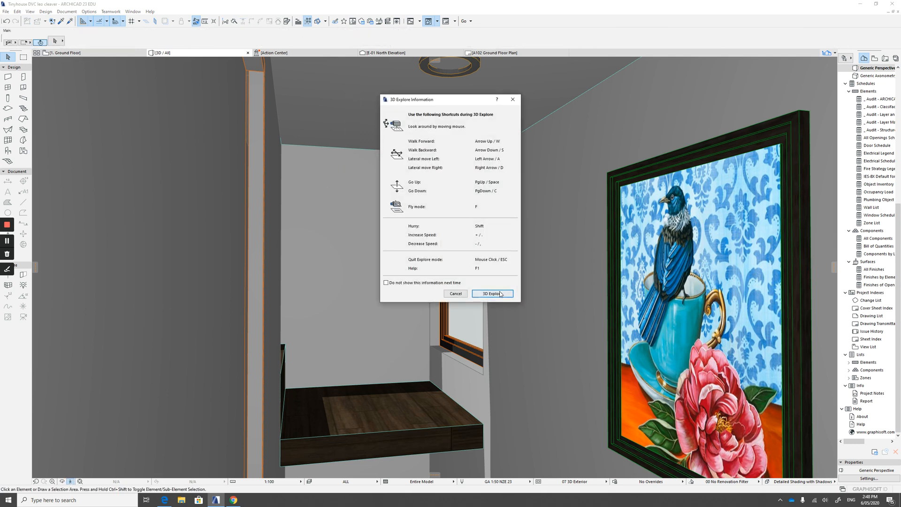
click(491, 294)
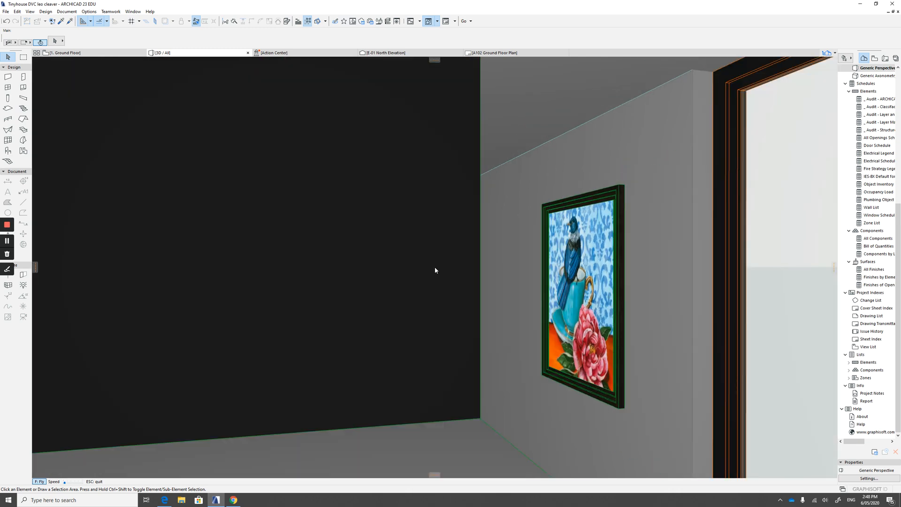